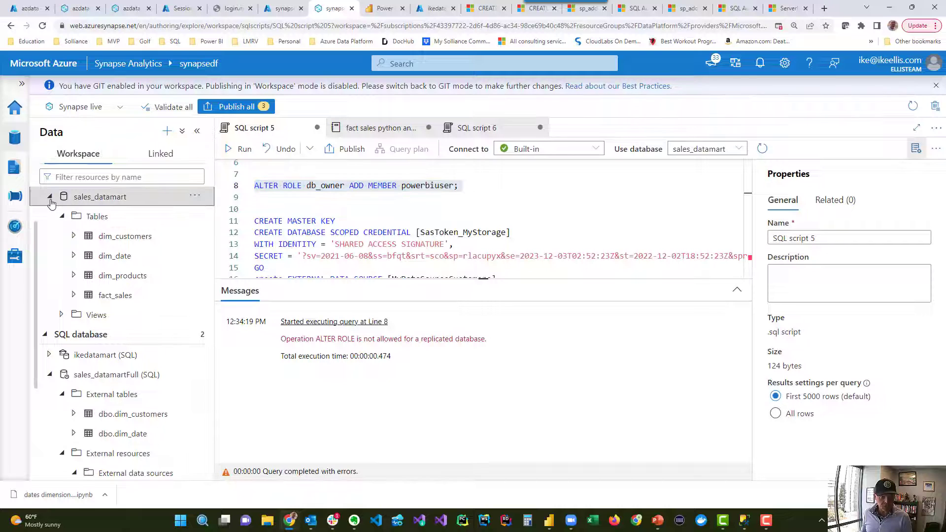
Collapse the sales_datamart lake database tree and switch over to SSMS.
left_click(49, 196)
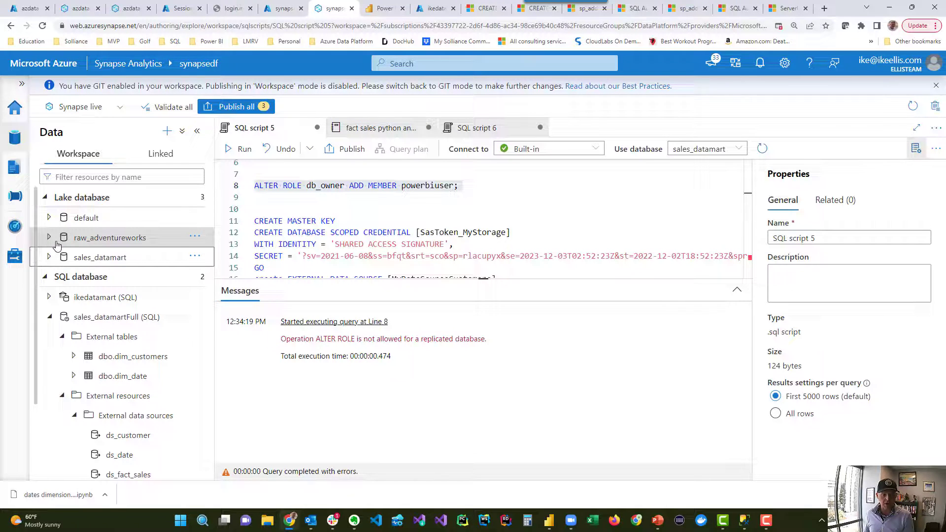
left_click(49, 317)
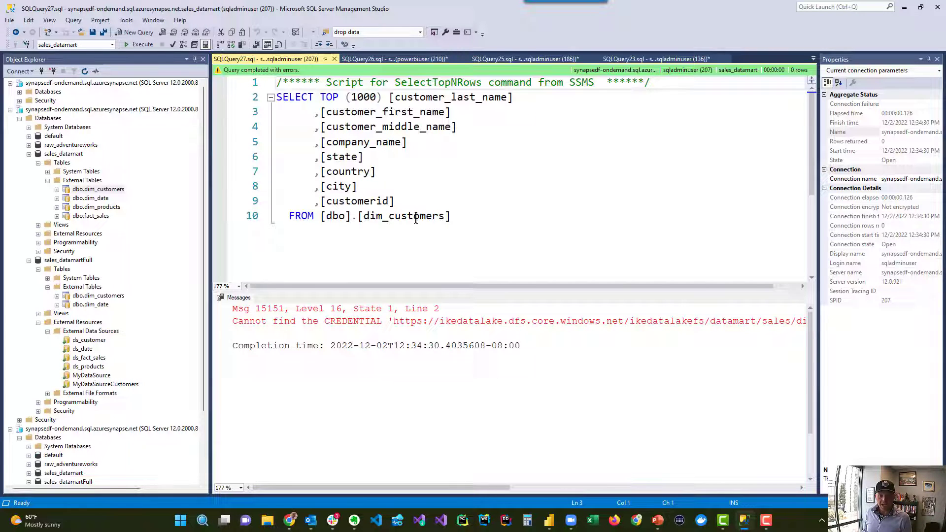
Select the Msg 15151 'Cannot find the CREDENTIAL' error lines, then return to Synapse.
double_click(402, 216)
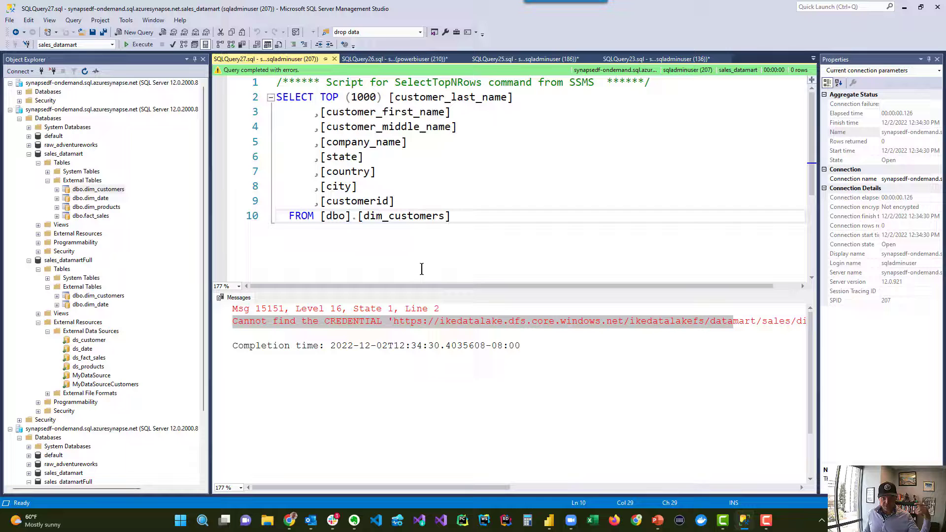
mouse_move(469, 498)
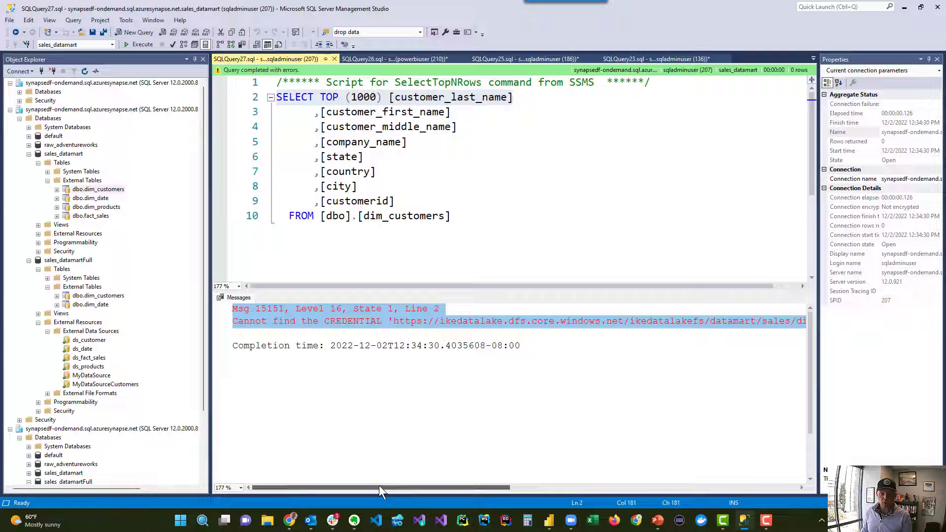
left_click(461, 215)
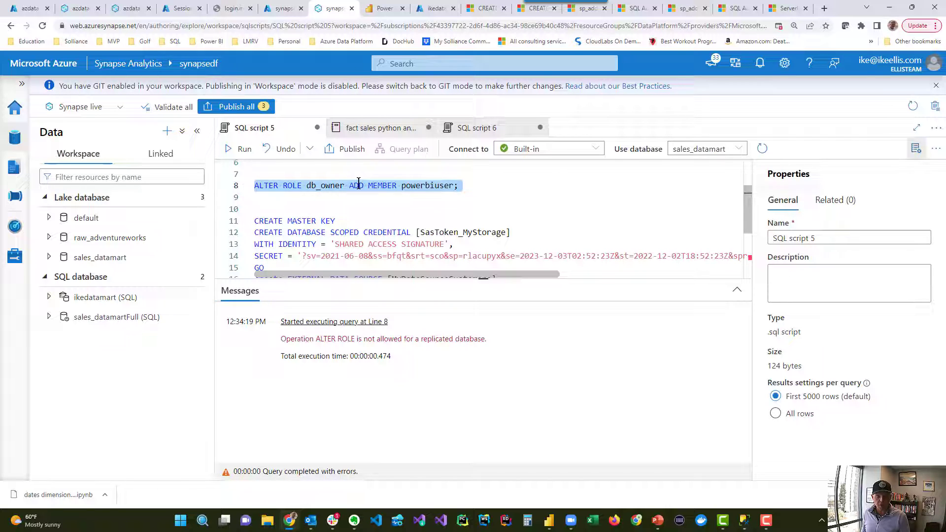
mouse_move(427, 176)
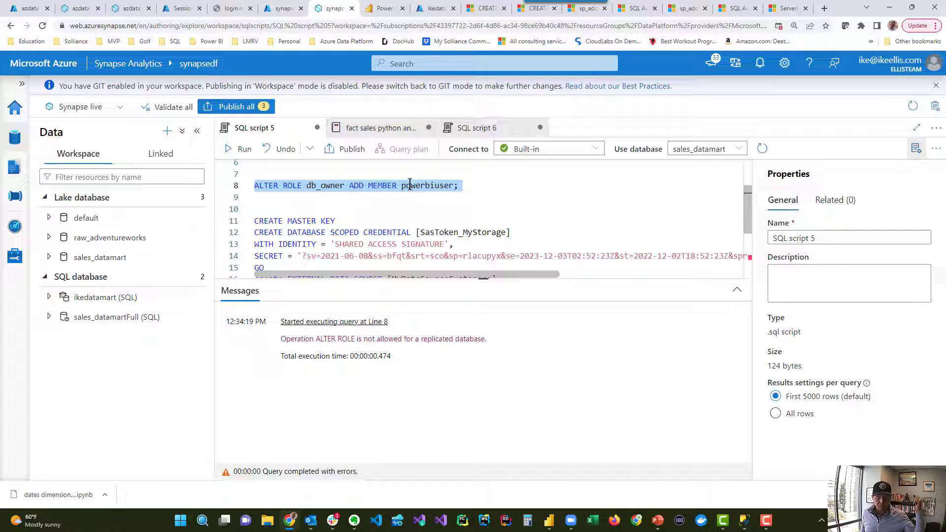
Rerun the ALTER ROLE adding powerbiuser to db_owner; it fails for a replicated database.
left_click(237, 147)
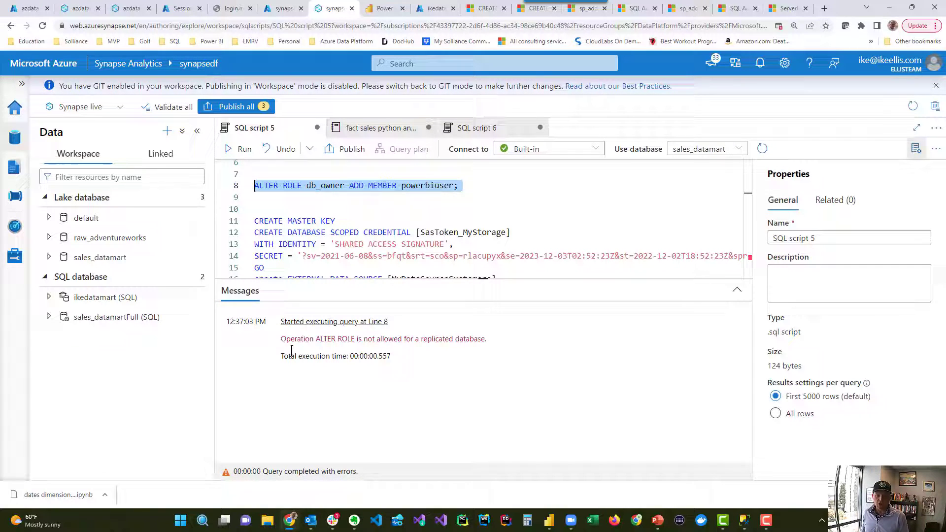
mouse_move(357, 352)
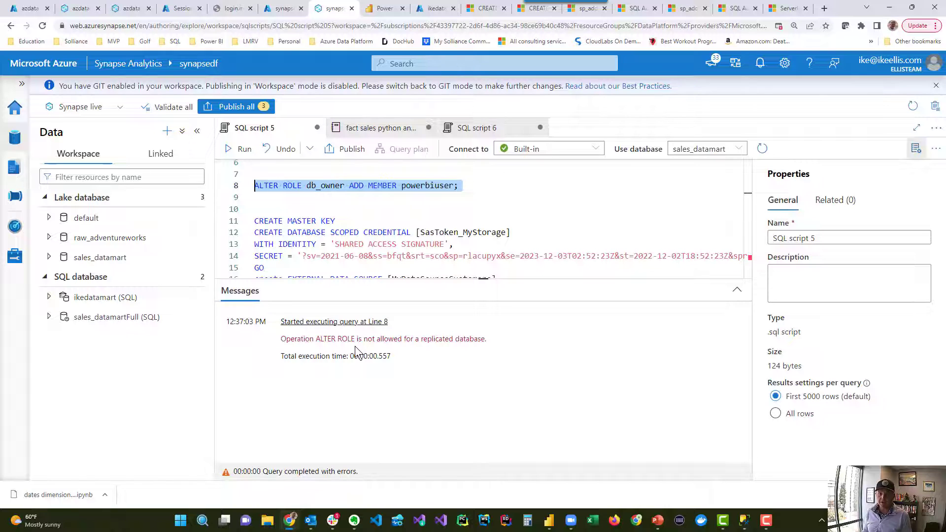
left_click(395, 209)
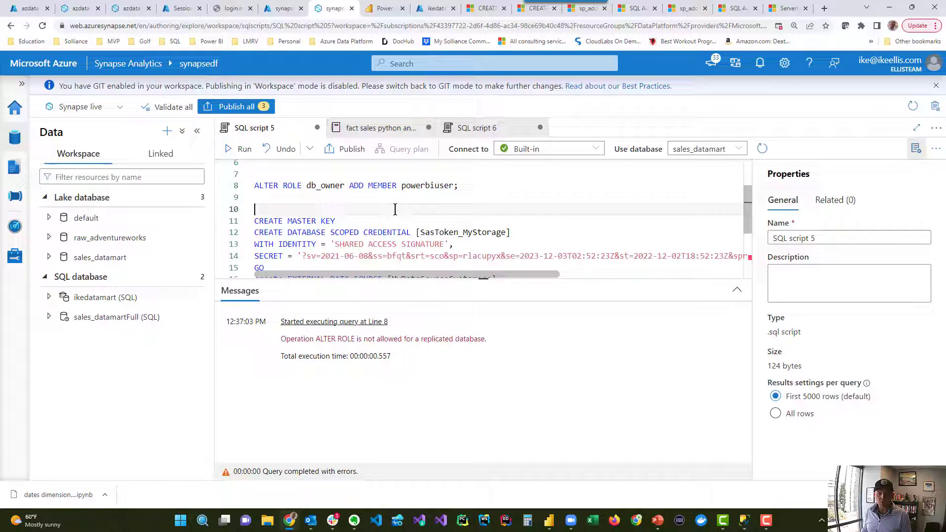
Create the master key and SasToken_MyStorage credential, then attempt MyDataSourceCustomers data source, which is rejected.
scroll("down", 3)
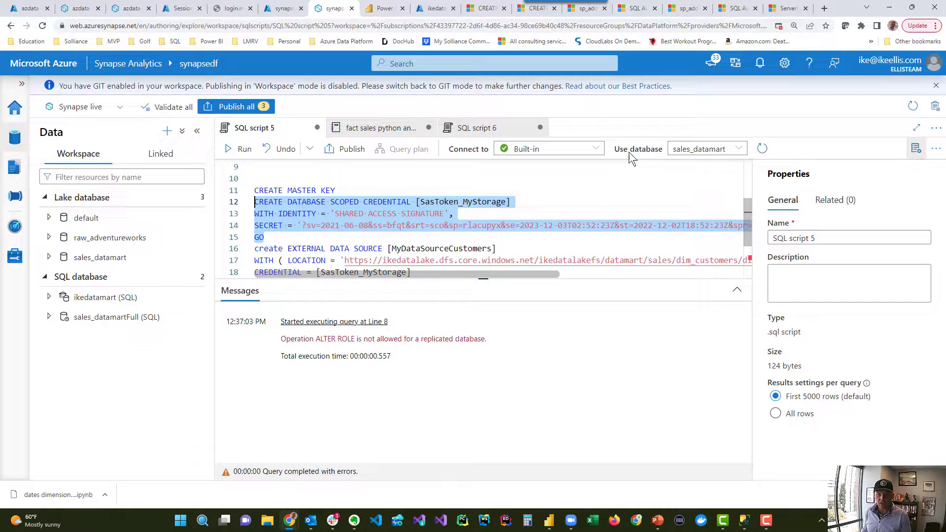
mouse_move(232, 153)
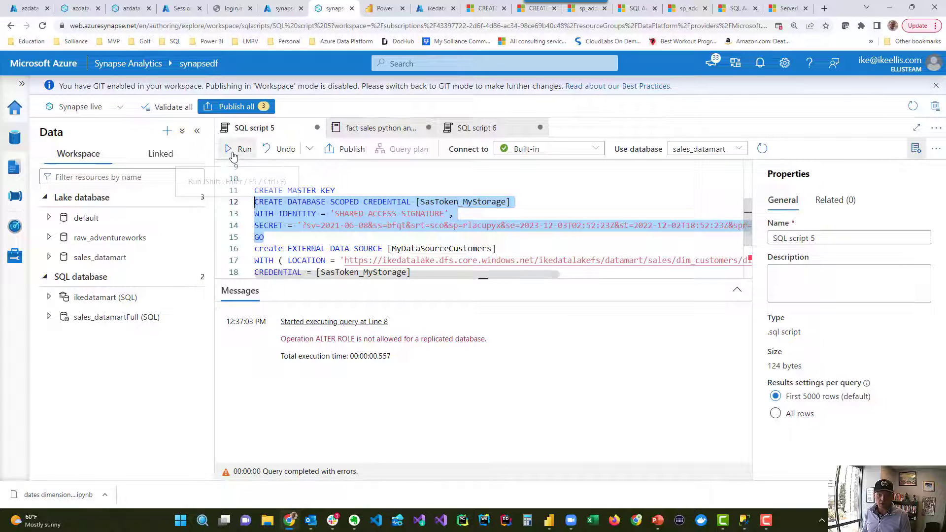
left_click(237, 148)
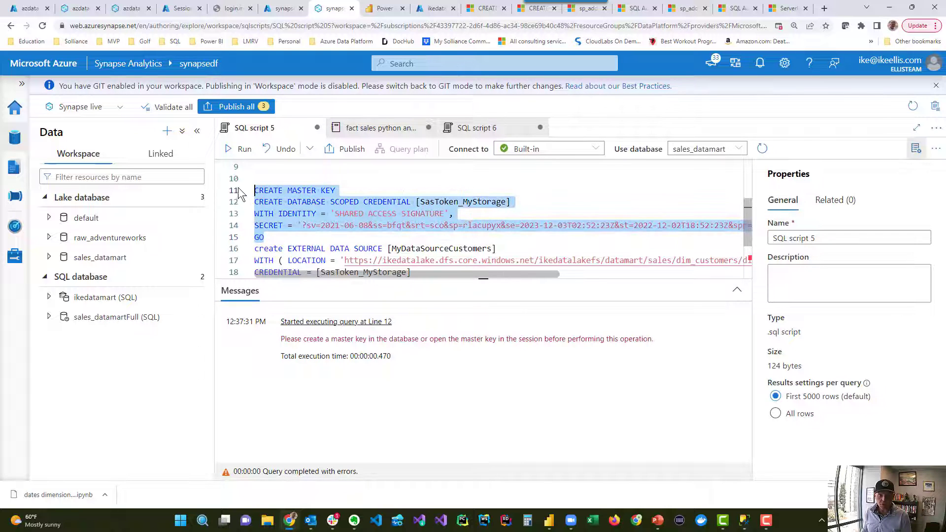
left_click(237, 148)
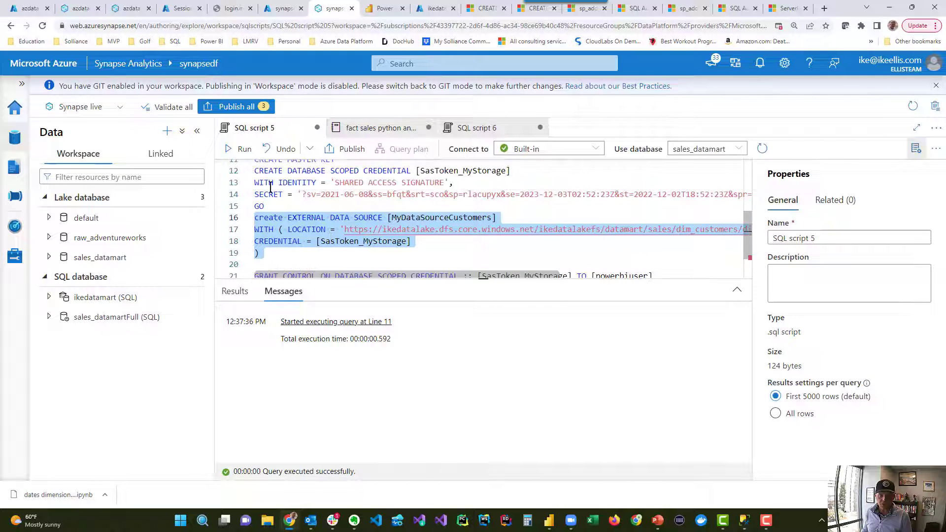
left_click(237, 148)
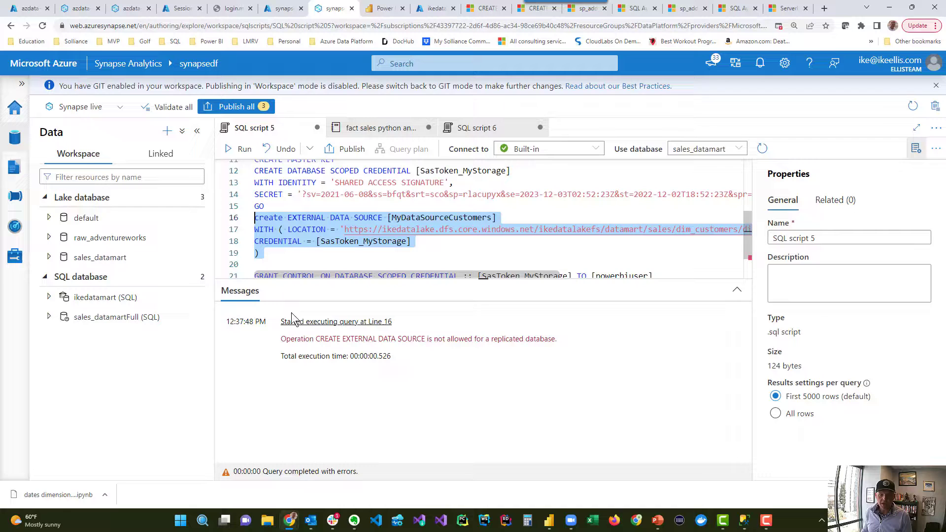
mouse_move(464, 339)
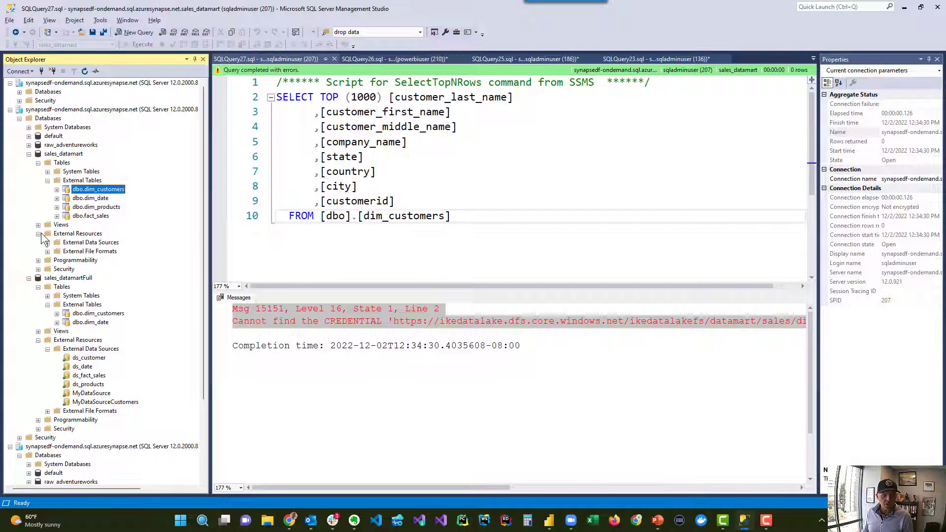
Script the PARQUET external file format of sales_datamart as CREATE into a new query window.
left_click(48, 243)
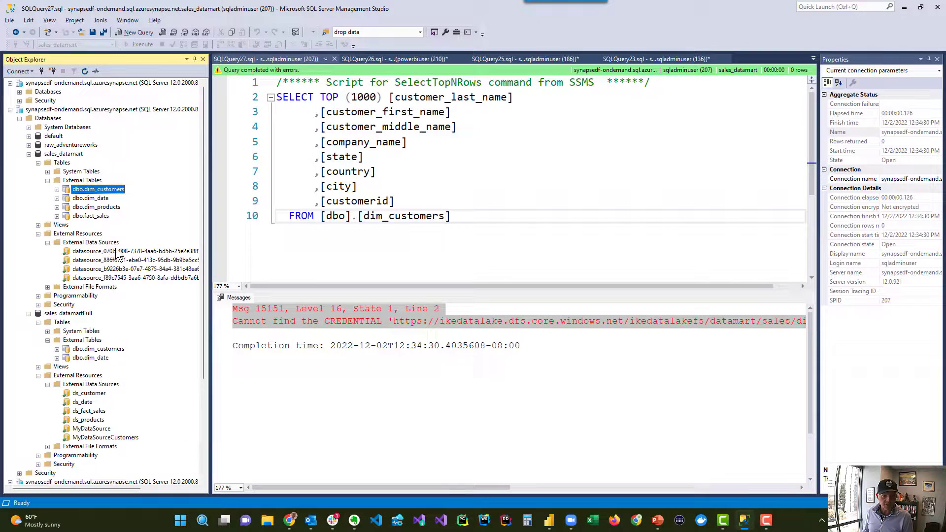
mouse_move(98, 259)
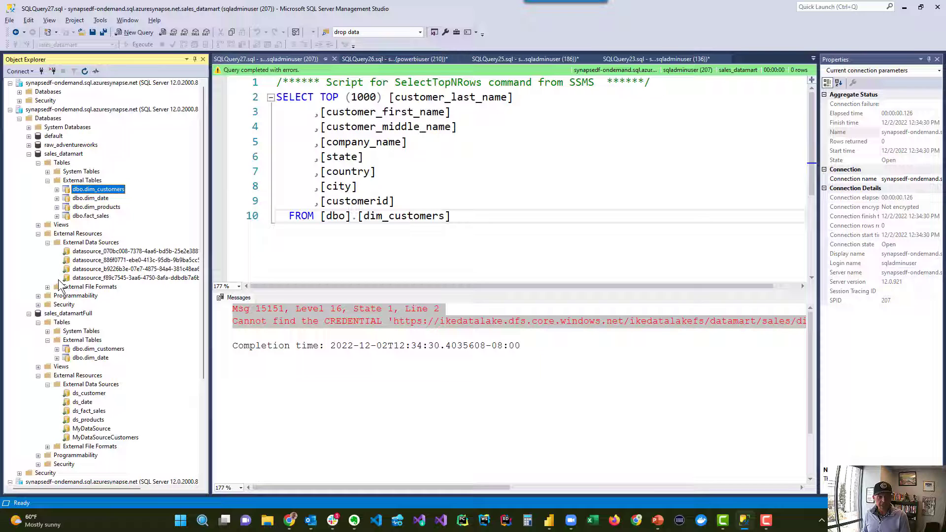
left_click(39, 287)
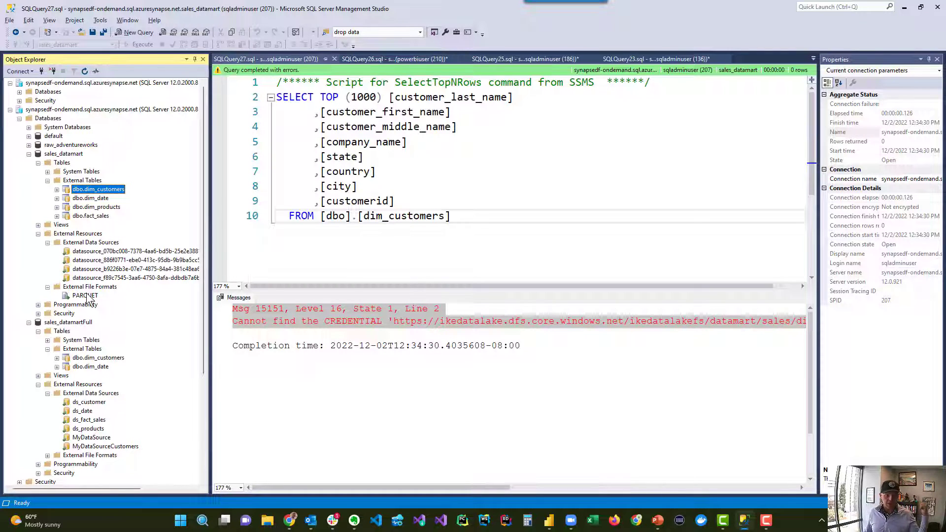
right_click(84, 295)
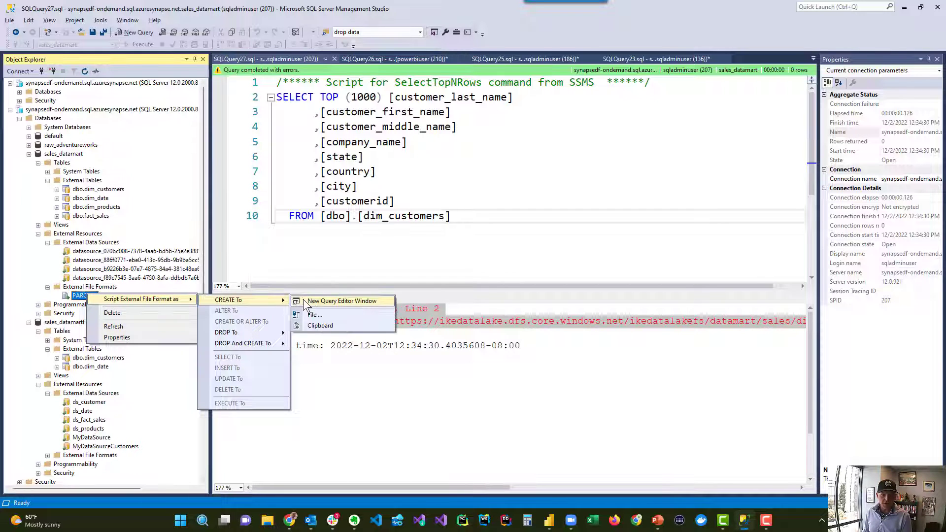
left_click(341, 300)
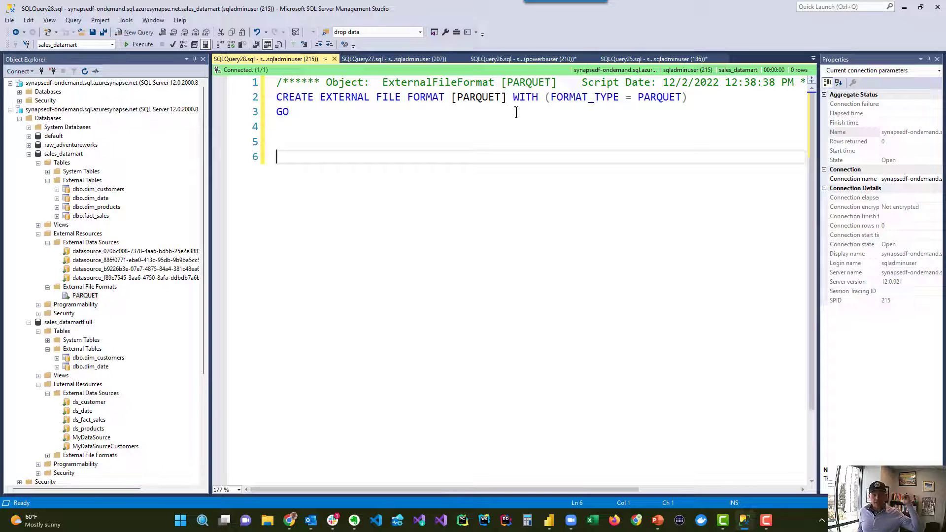
mouse_move(112, 256)
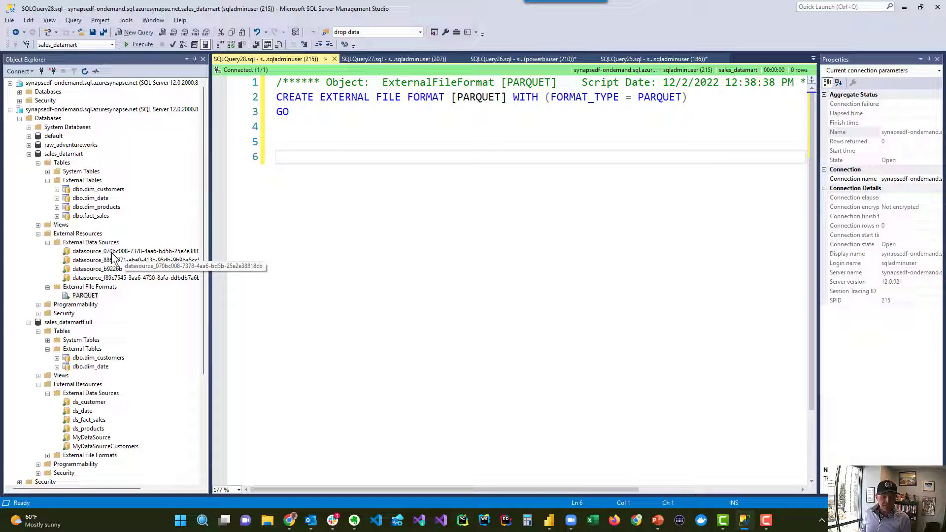
Script the first auto-named external data source as CREATE and rename it ds_dim_date.
right_click(118, 252)
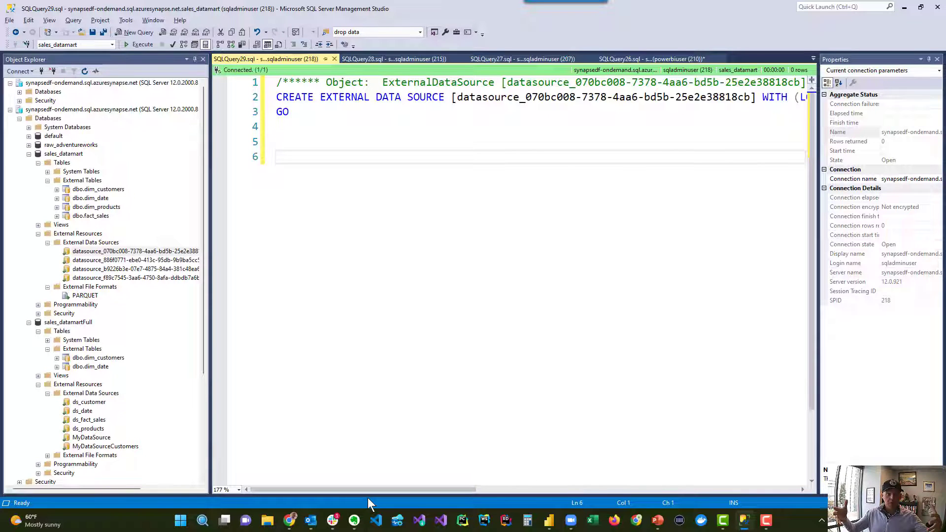
left_click(374, 439)
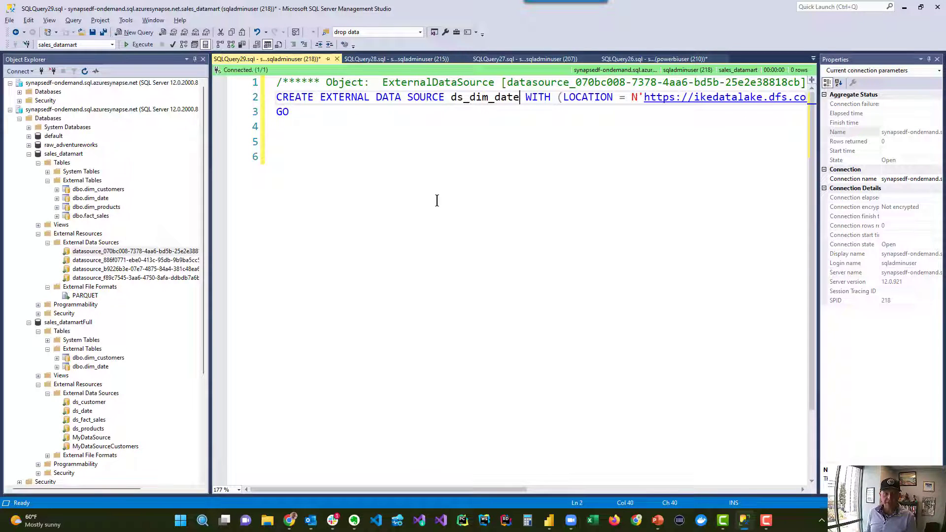
right_click(99, 189)
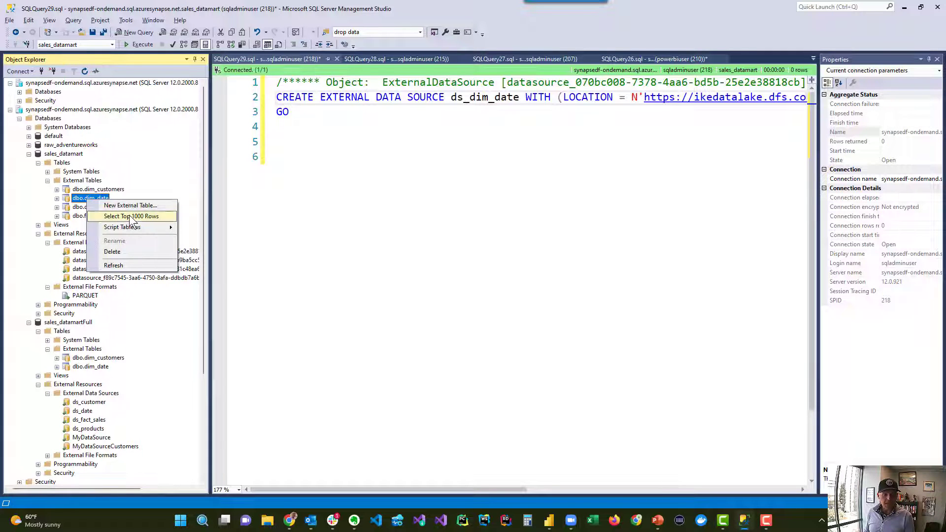
mouse_move(122, 227)
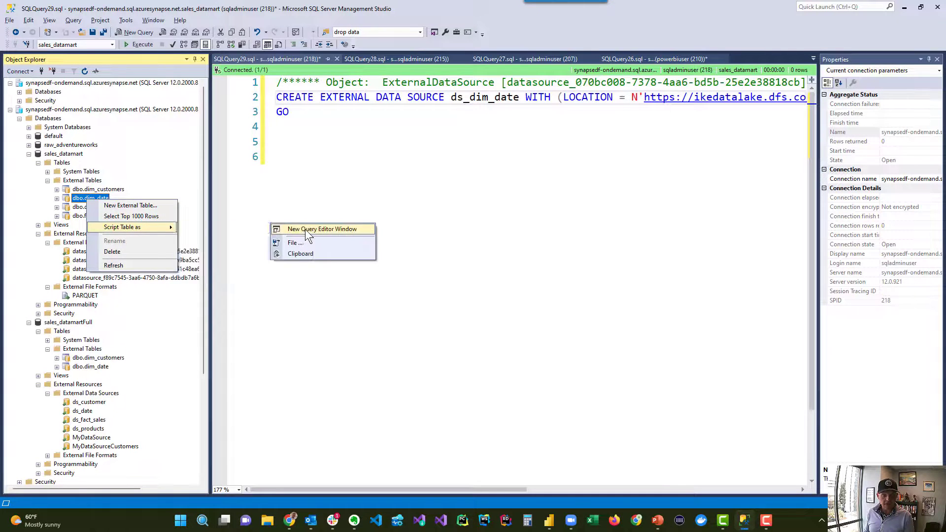
Script dbo.dim_date as CREATE into a new query and check the ds_dim_date name in its source script.
left_click(321, 229)
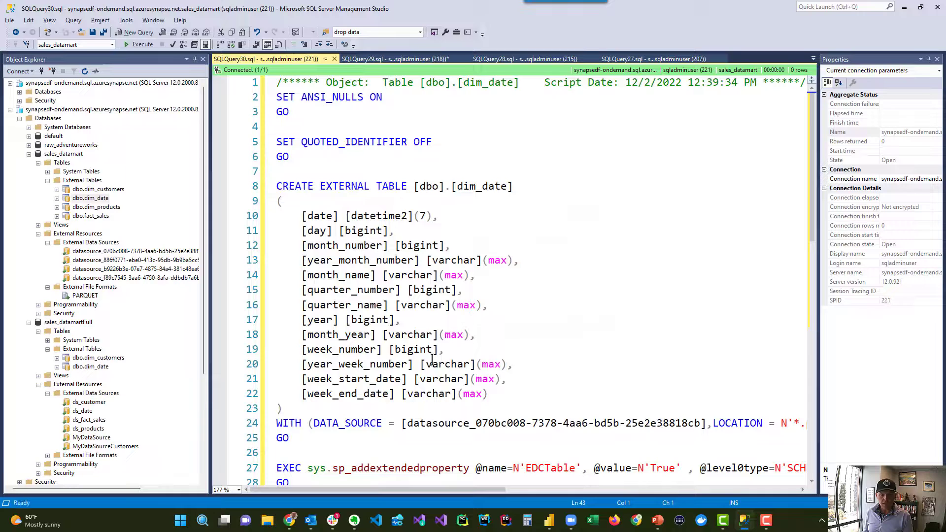
double_click(467, 423)
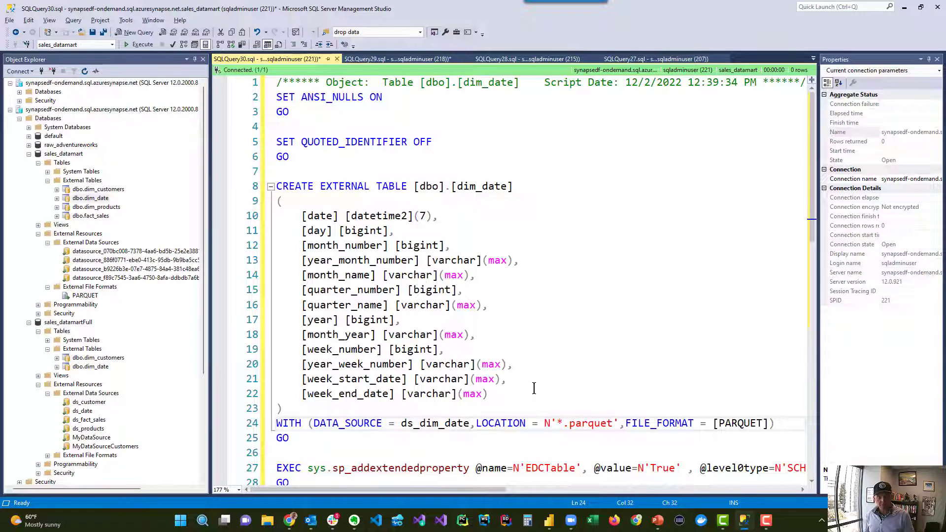
left_click(398, 59)
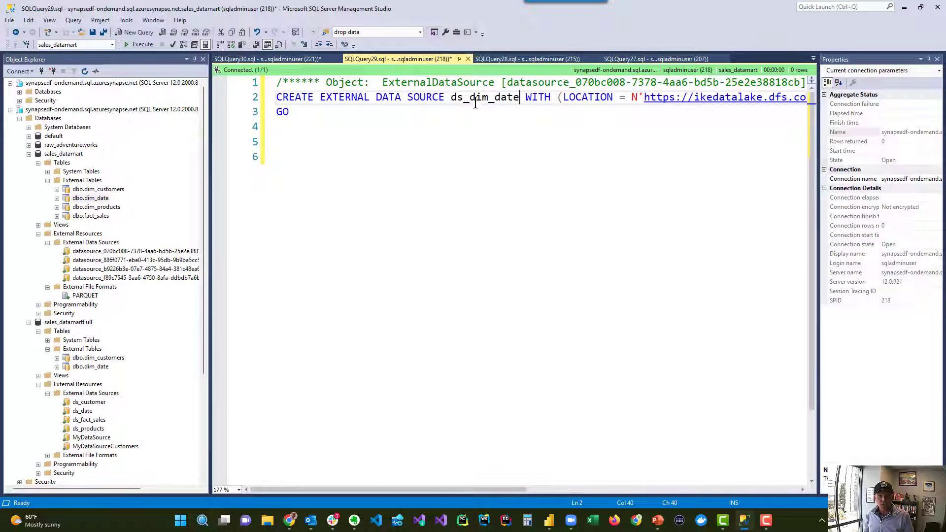
scroll("right", 3)
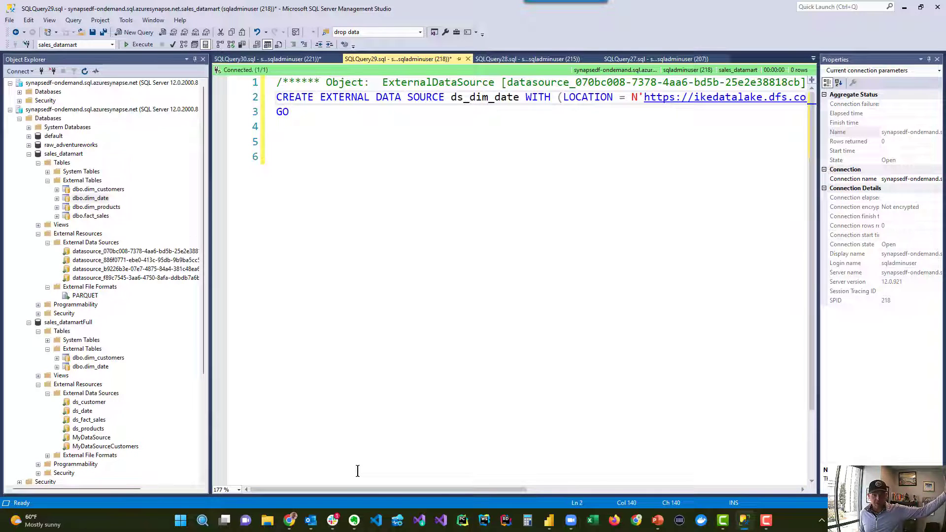
Point the dim_date table's DATA_SOURCE to ds_dim_date, matching the renamed data source.
left_click(270, 59)
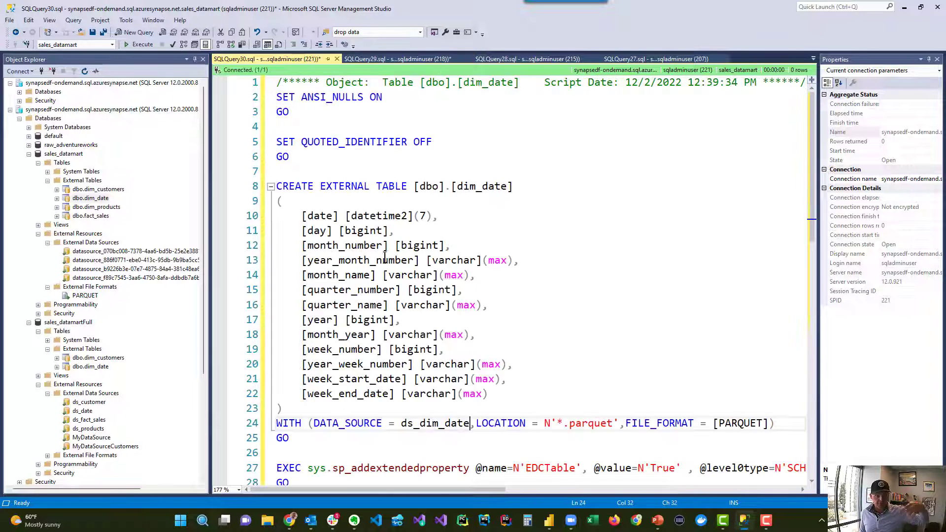
double_click(433, 423)
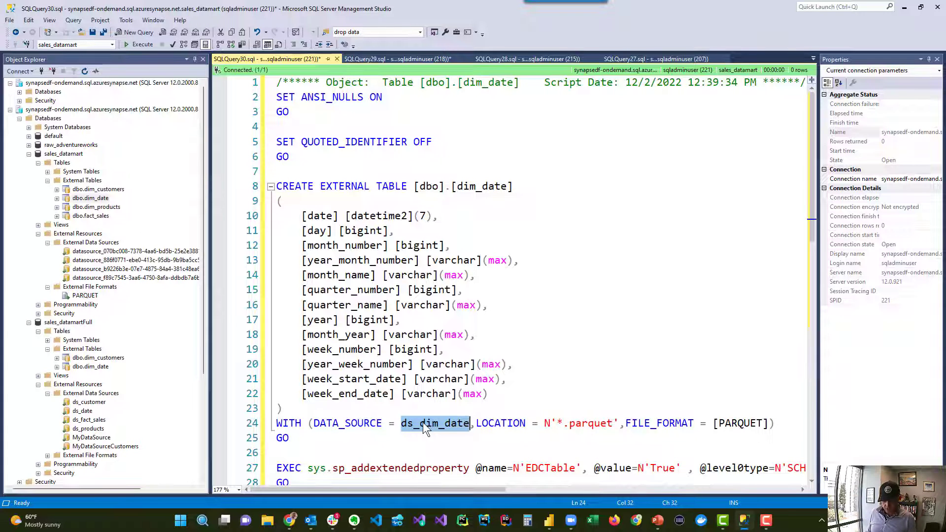
key("Win+Tab")
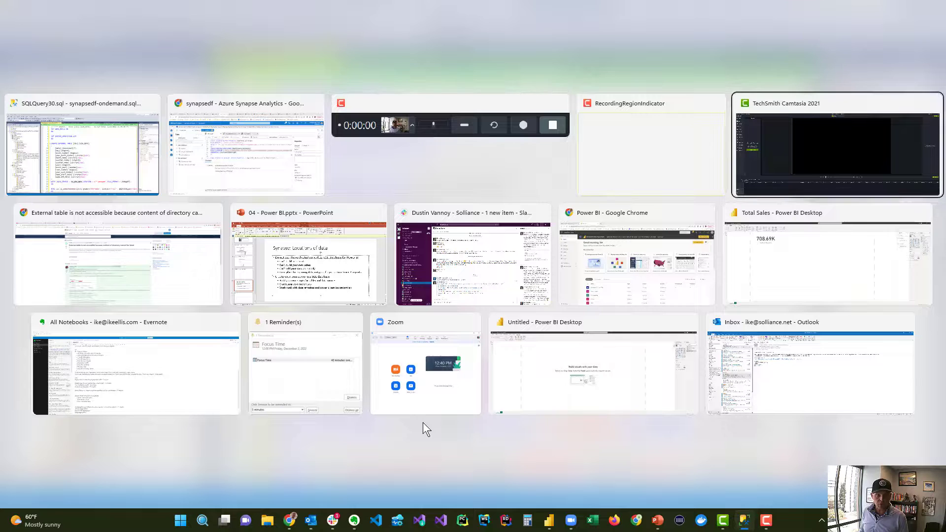
left_click(82, 153)
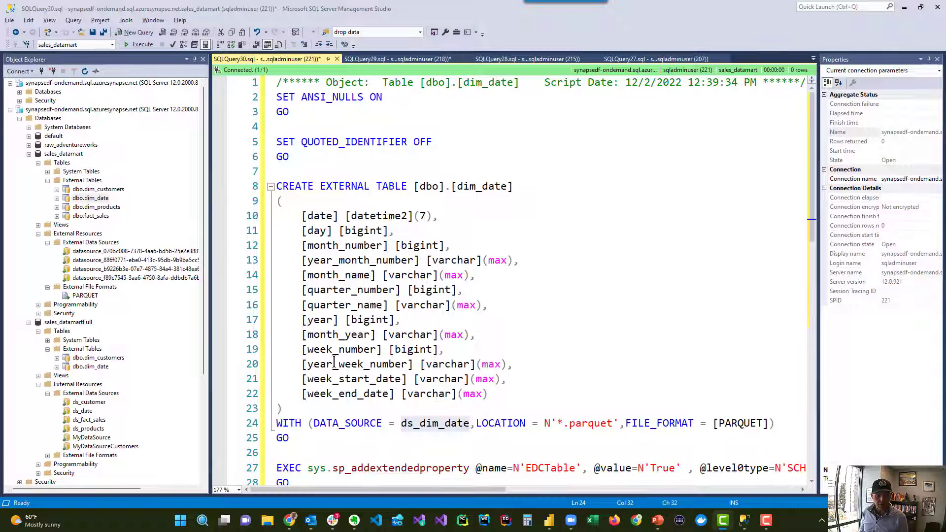